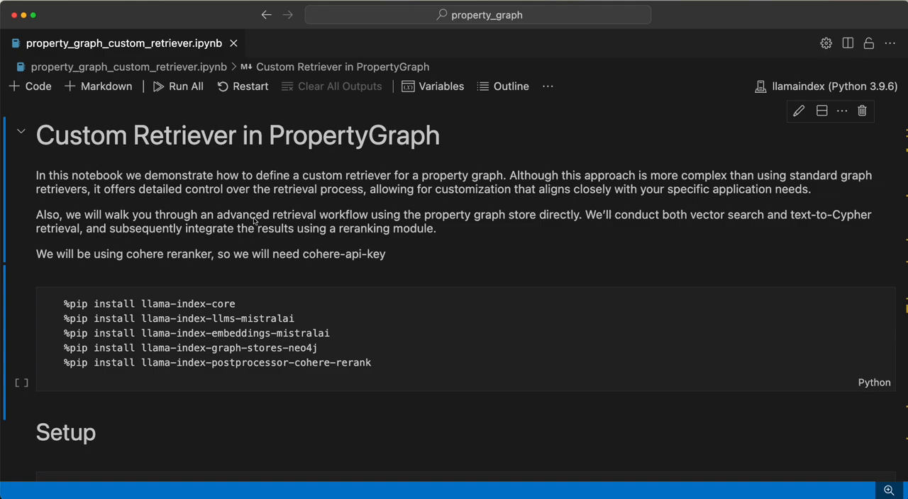
Step: Run the API key and MistralAI model setup cells
scroll("down", 3)
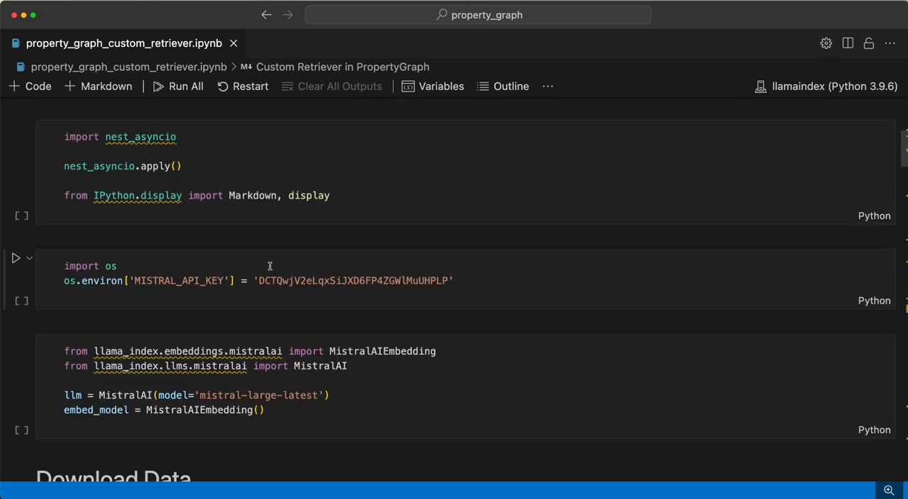
left_click(16, 137)
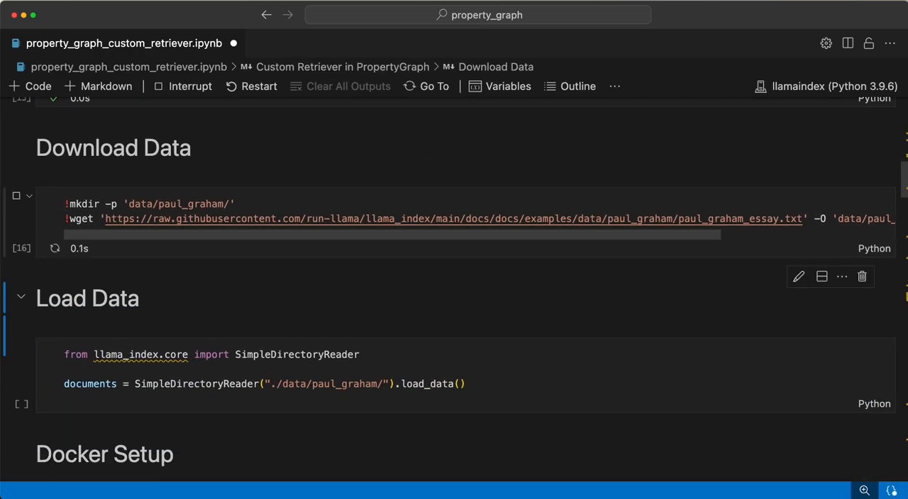
Step: Run the Load Data cell to read the essay documents, then scroll to Docker Setup
scroll("down", 3)
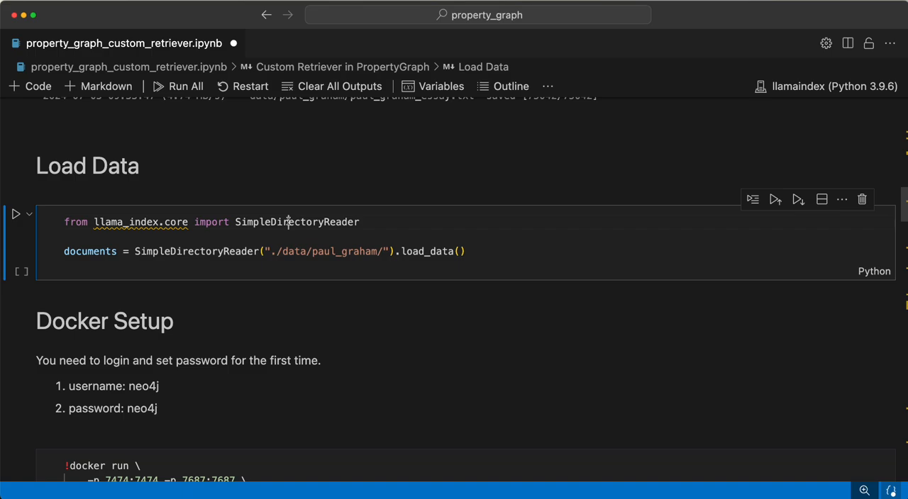
left_click(15, 214)
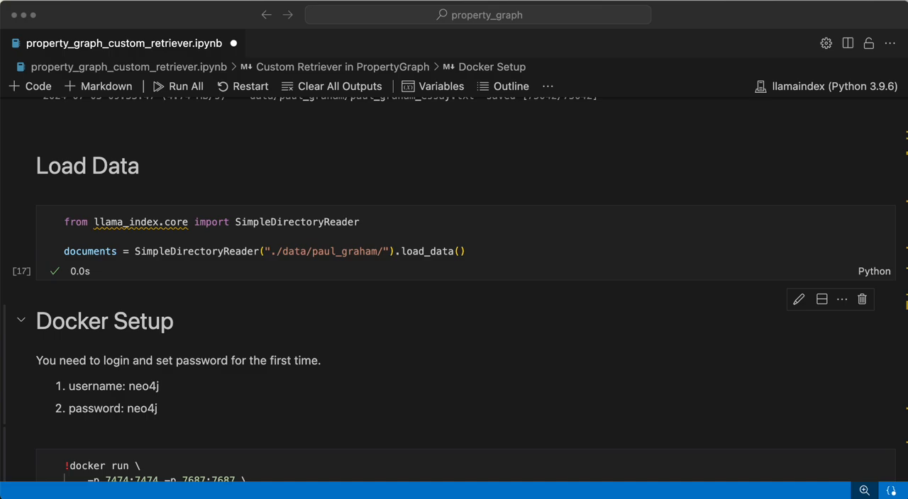
mouse_move(268, 424)
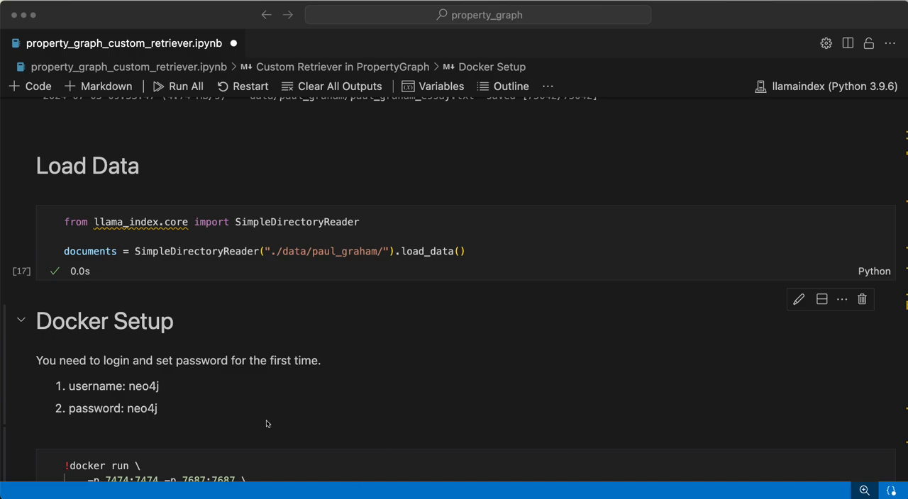
scroll("down", 3)
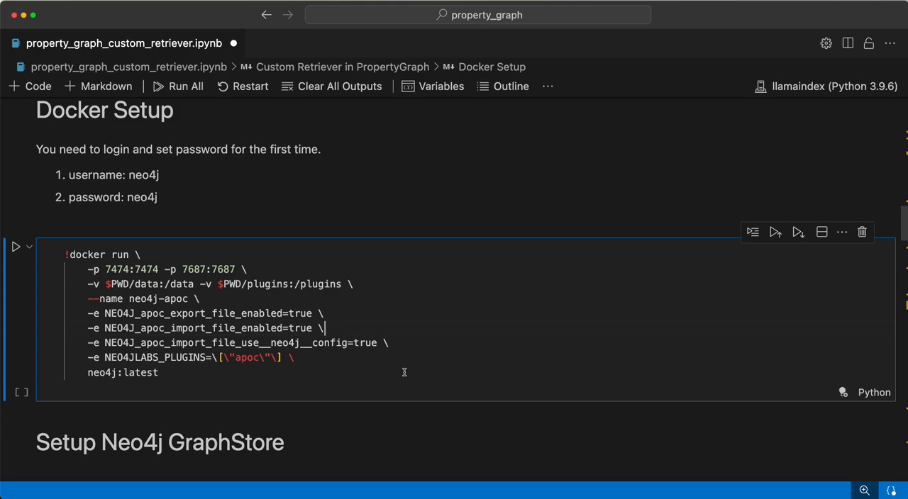
Step: Run the Setup Neo4j GraphStore cell, then start the PropertyGraphIndex construction cell
scroll("down", 3)
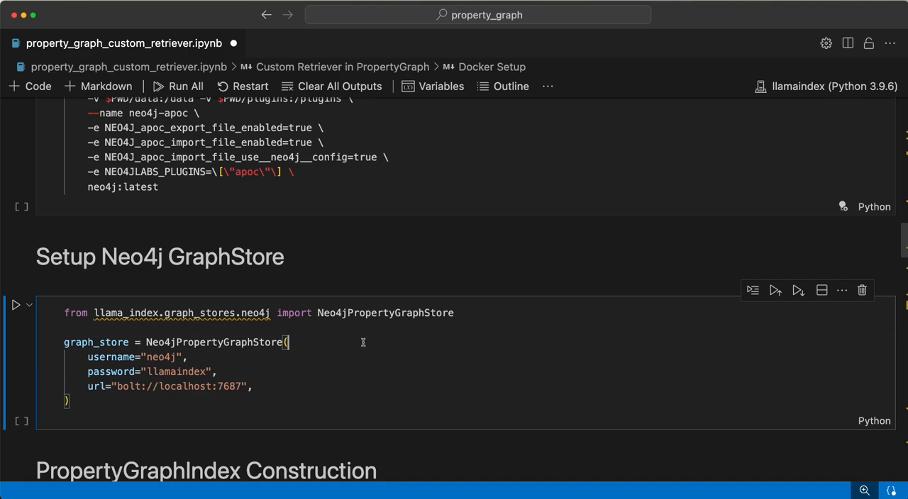
left_click(15, 305)
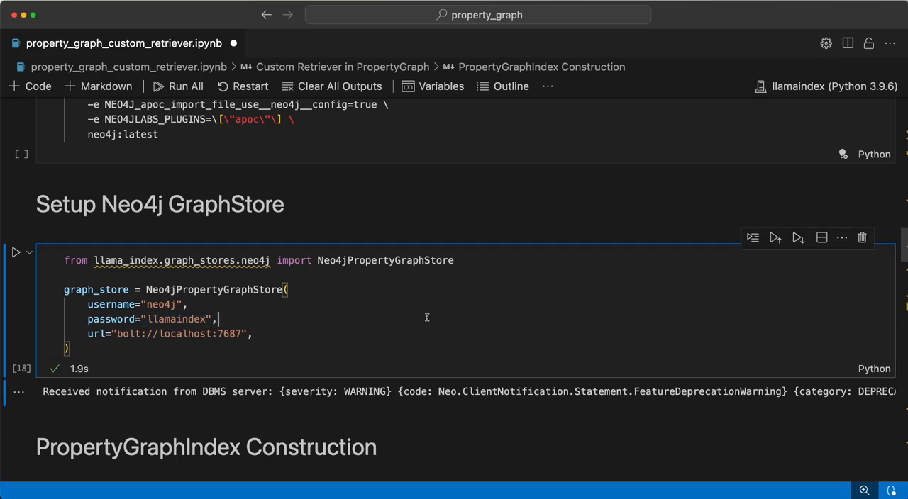
scroll("down", 3)
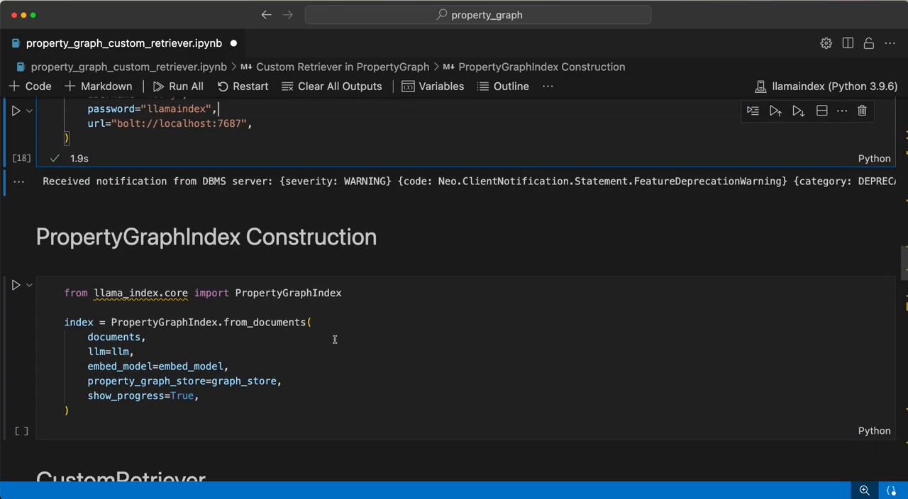
left_click(15, 285)
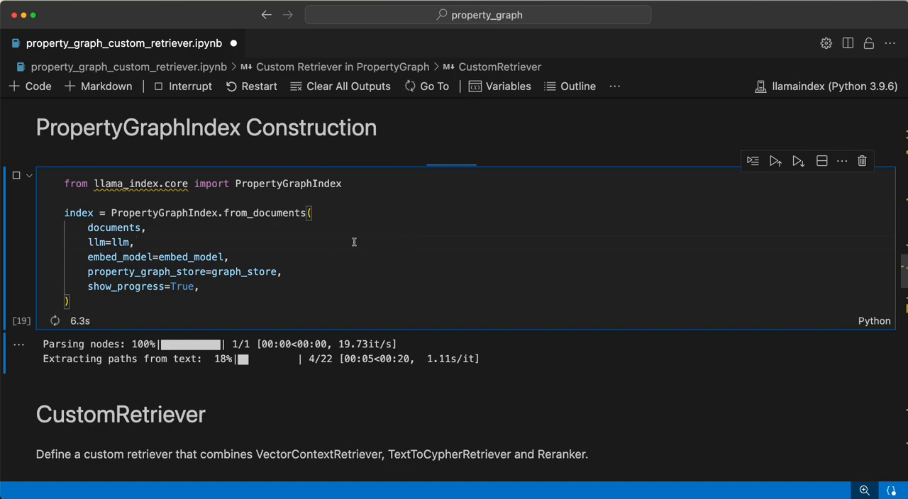
scroll("down", 3)
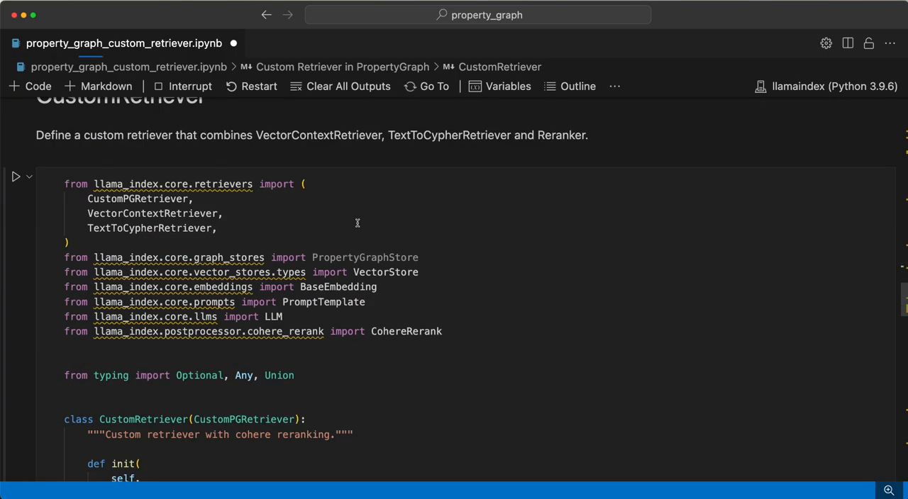
scroll("down", 3)
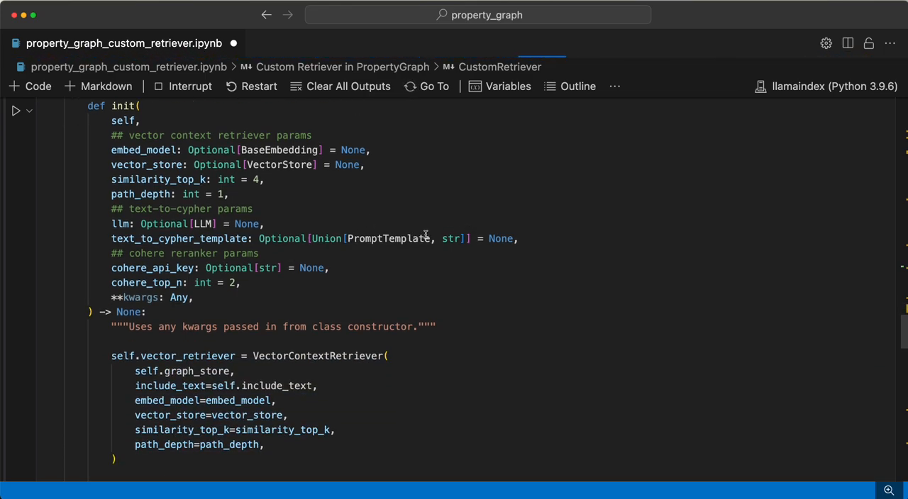
scroll("down", 3)
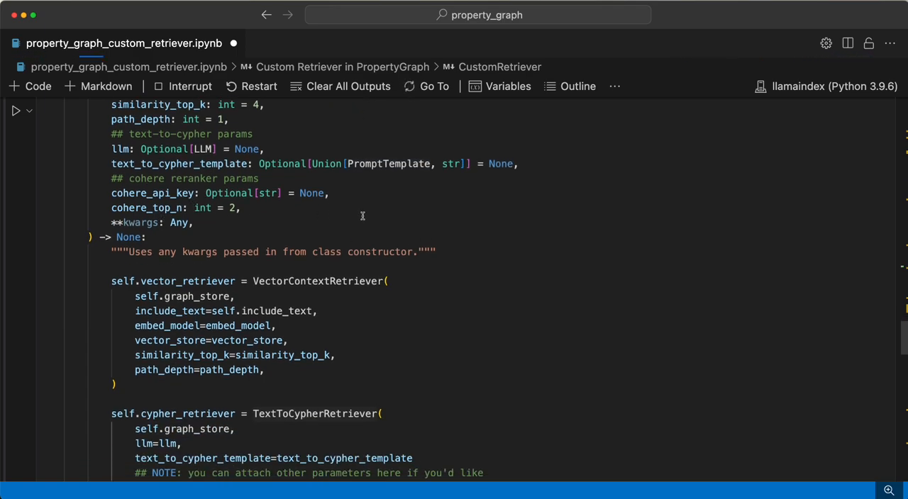
scroll("down", 3)
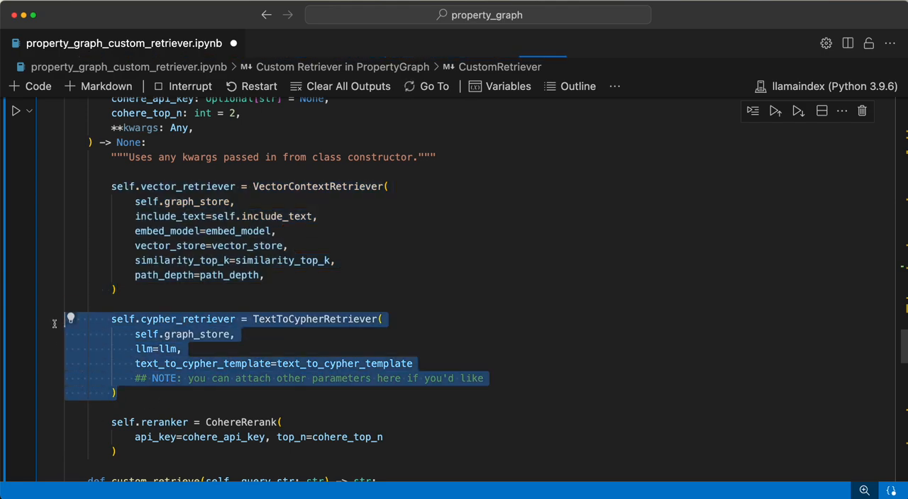
mouse_move(727, 395)
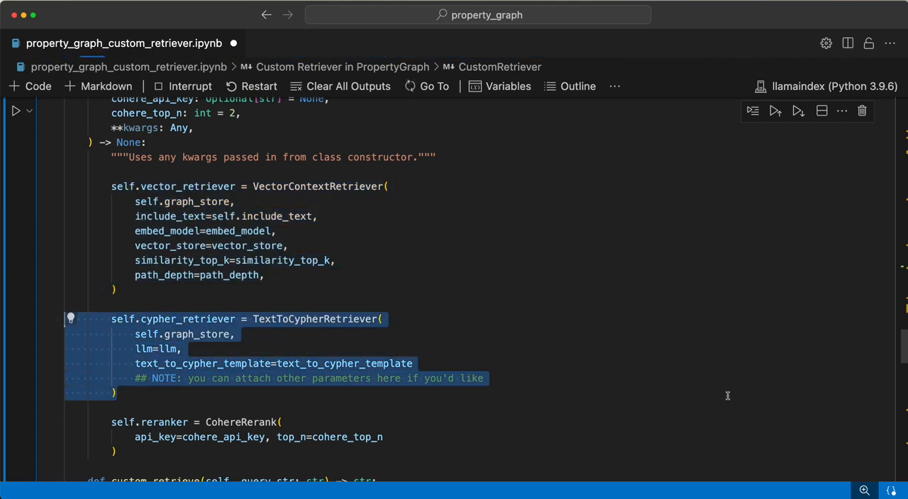
left_click(407, 348)
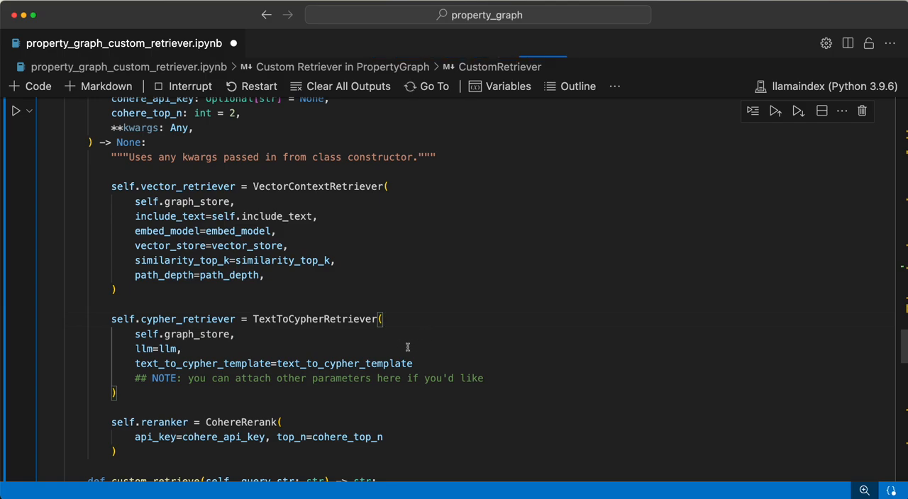
scroll("down", 3)
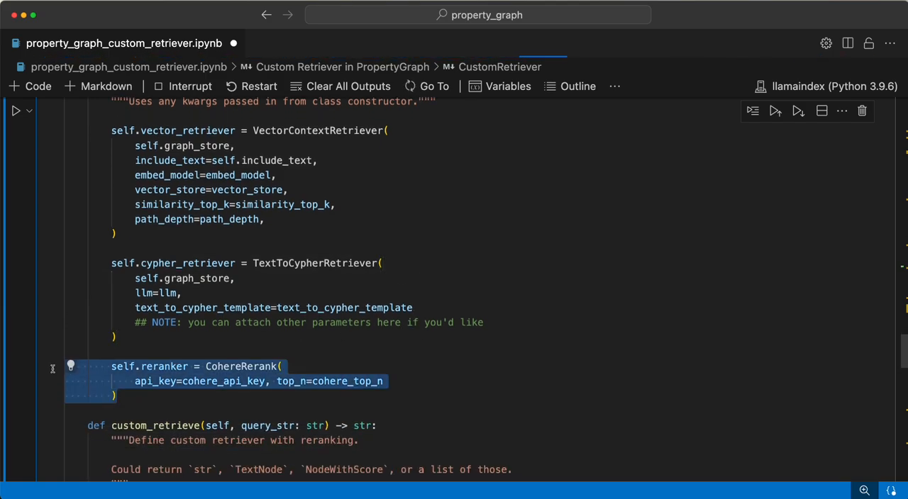
mouse_move(816, 374)
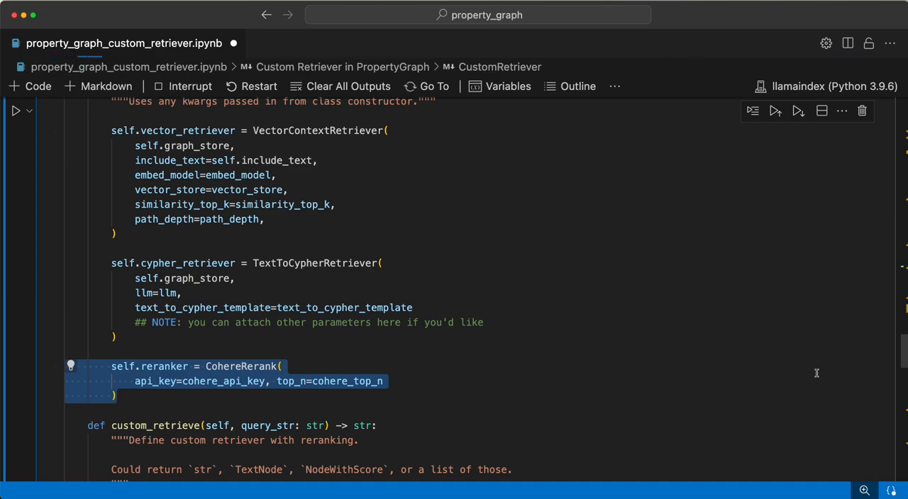
scroll("down", 3)
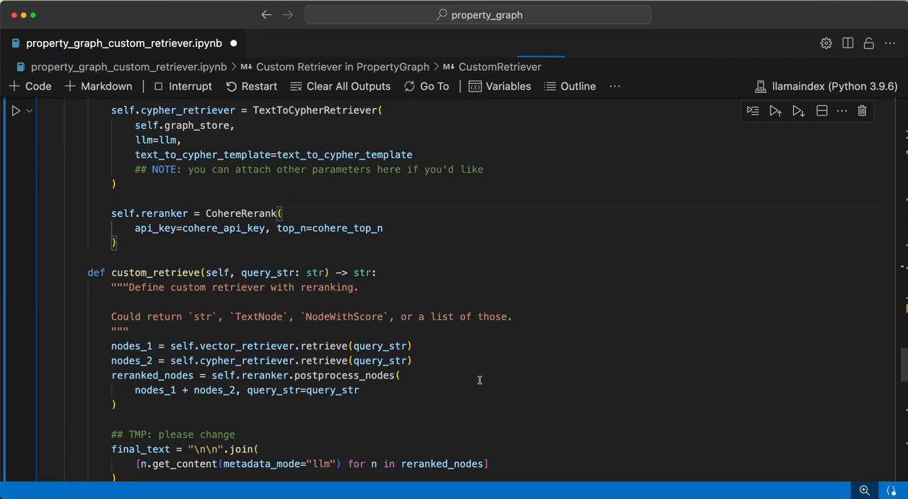
Step: Point out custom_retrieve's vector retrieval step, then return to the finished index construction output
scroll("down", 3)
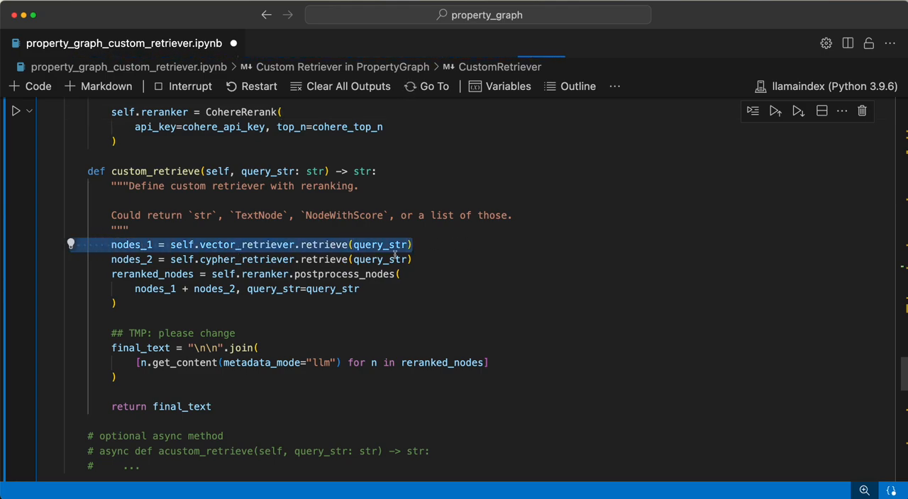
left_click(187, 259)
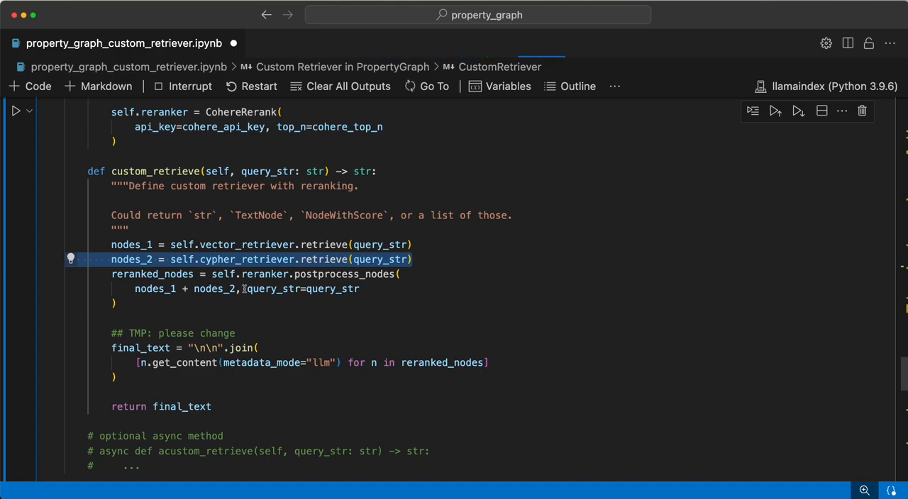
mouse_move(131, 259)
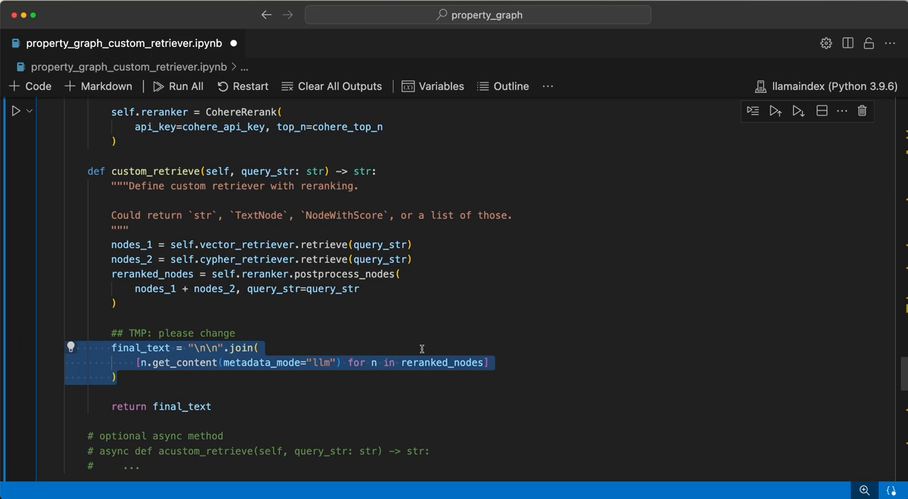
mouse_move(207, 304)
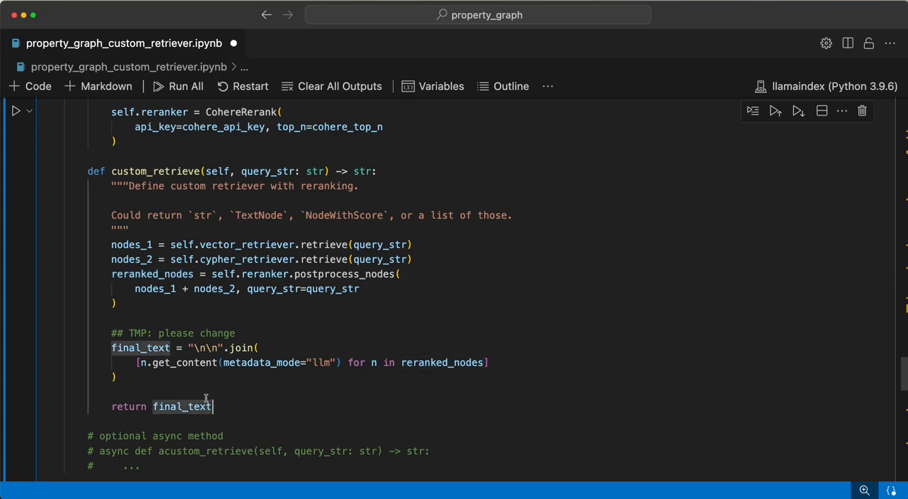
scroll("up", 3)
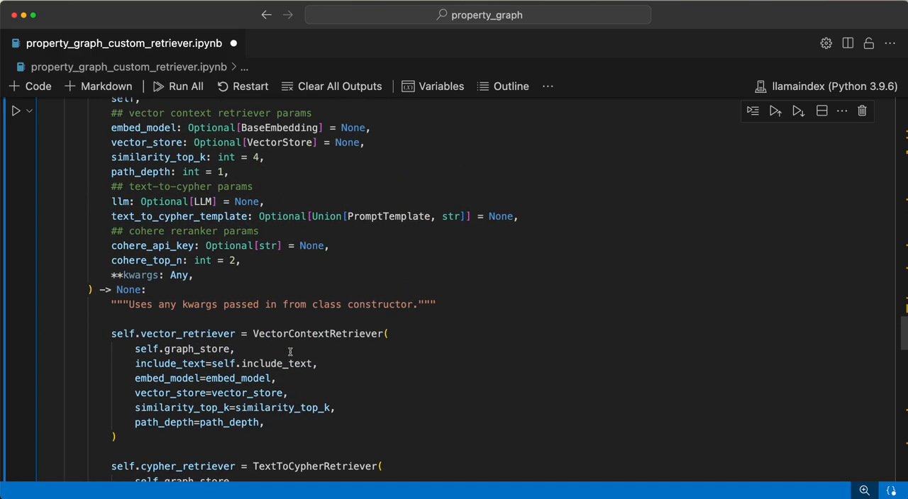
scroll("up", 3)
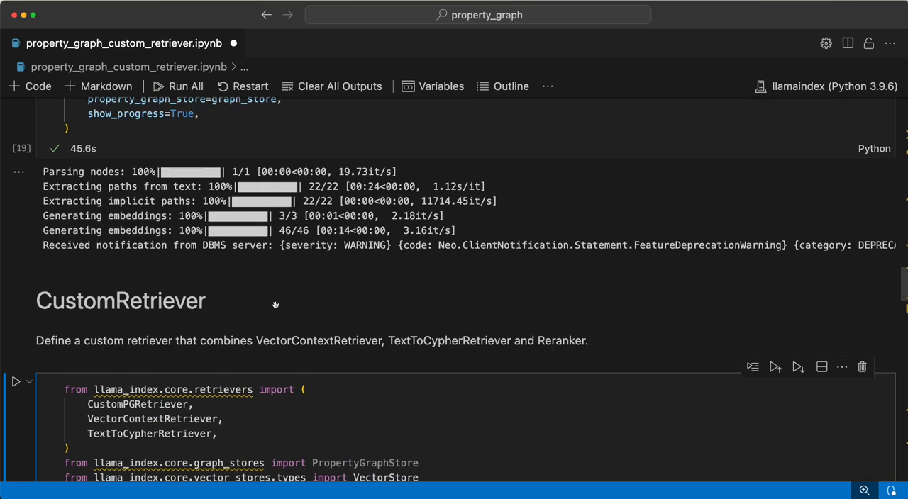
Step: Scroll down through the CustomRetriever class, Settings and Cohere reranking setup cells
scroll("down", 3)
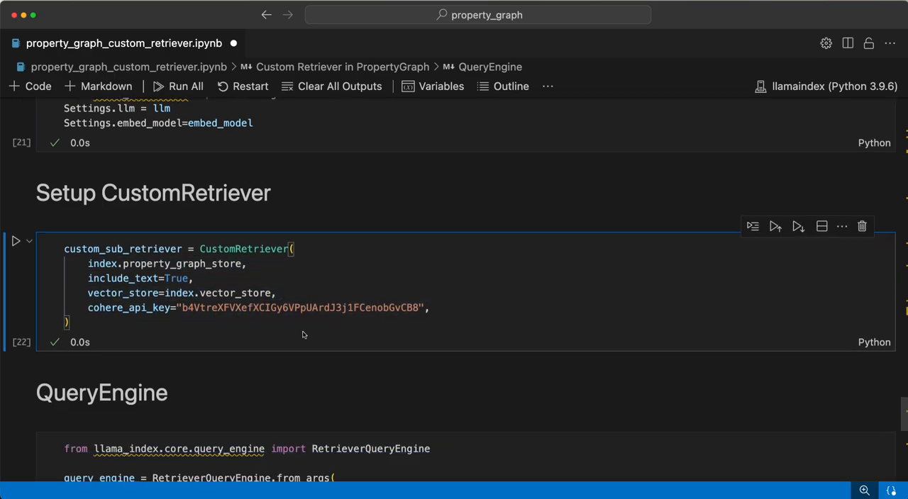
Step: Build the query engine from the custom retriever and run the Interleaf question cell
scroll("down", 3)
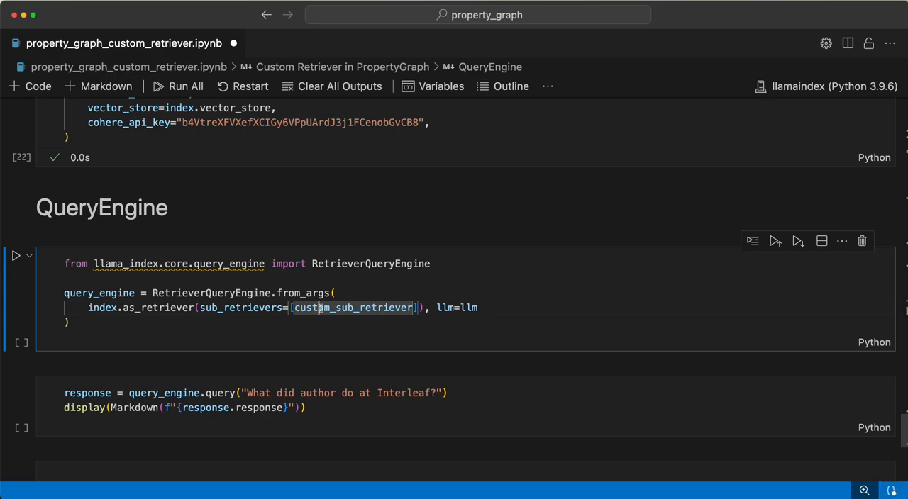
left_click(15, 256)
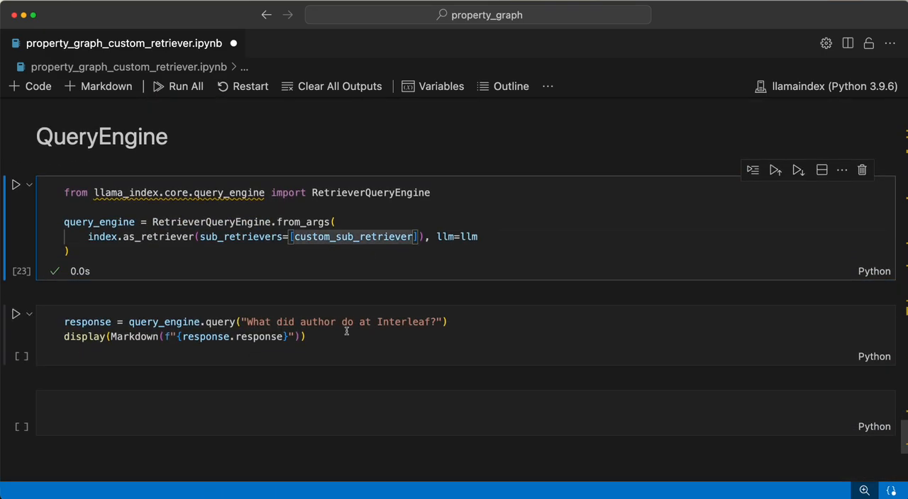
left_click(16, 314)
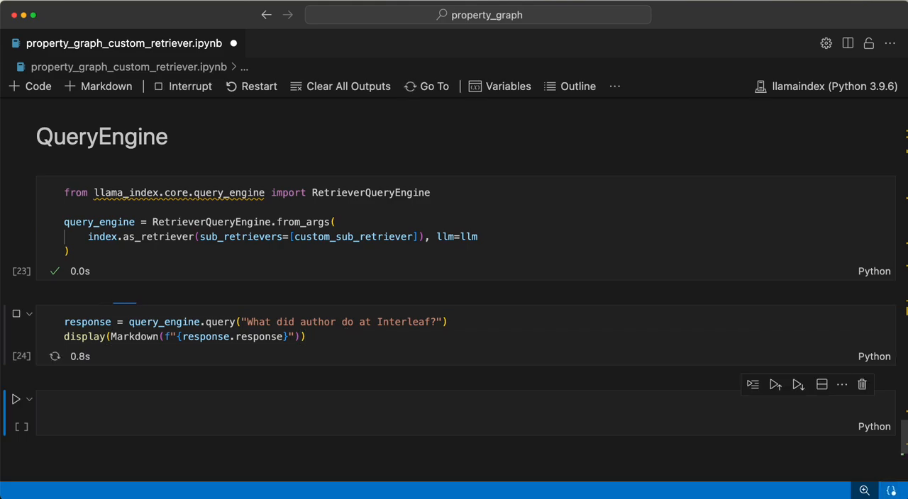